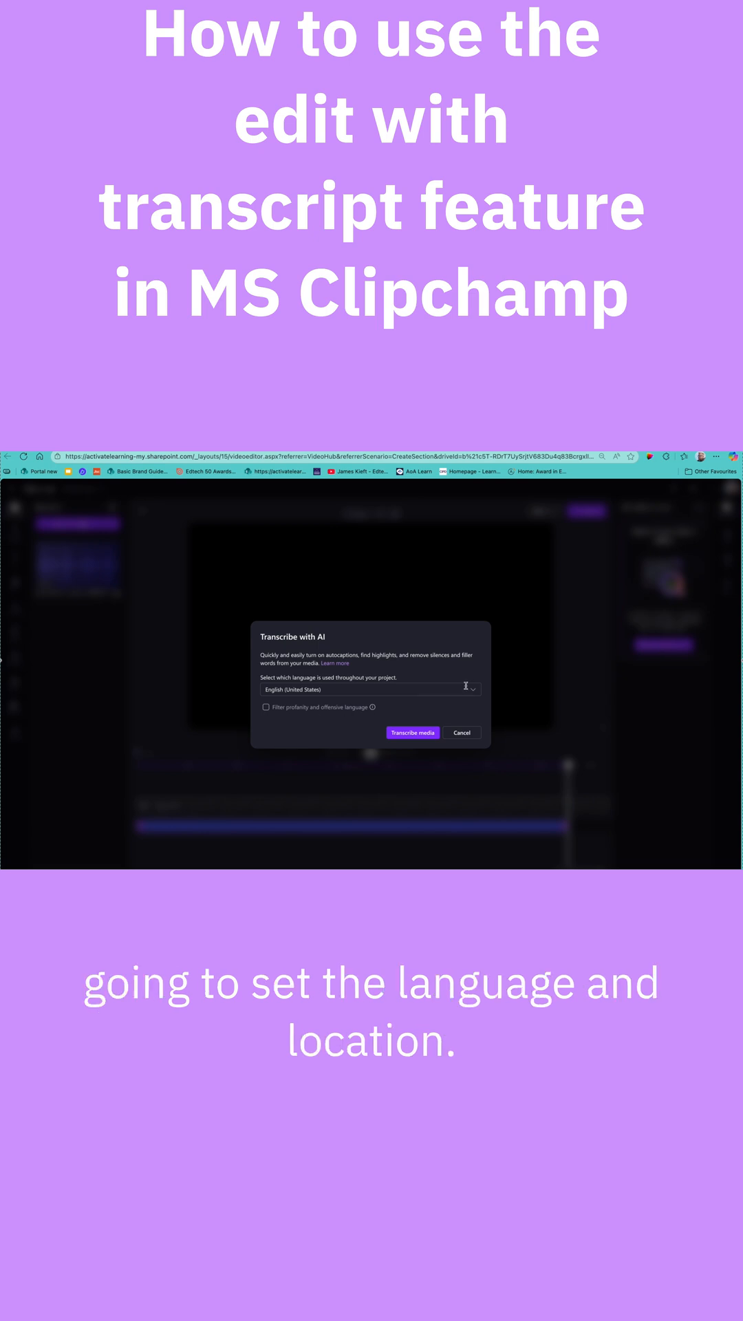
# Step: Start AI transcription of the audio recording via Transcribe media
pyautogui.click(413, 732)
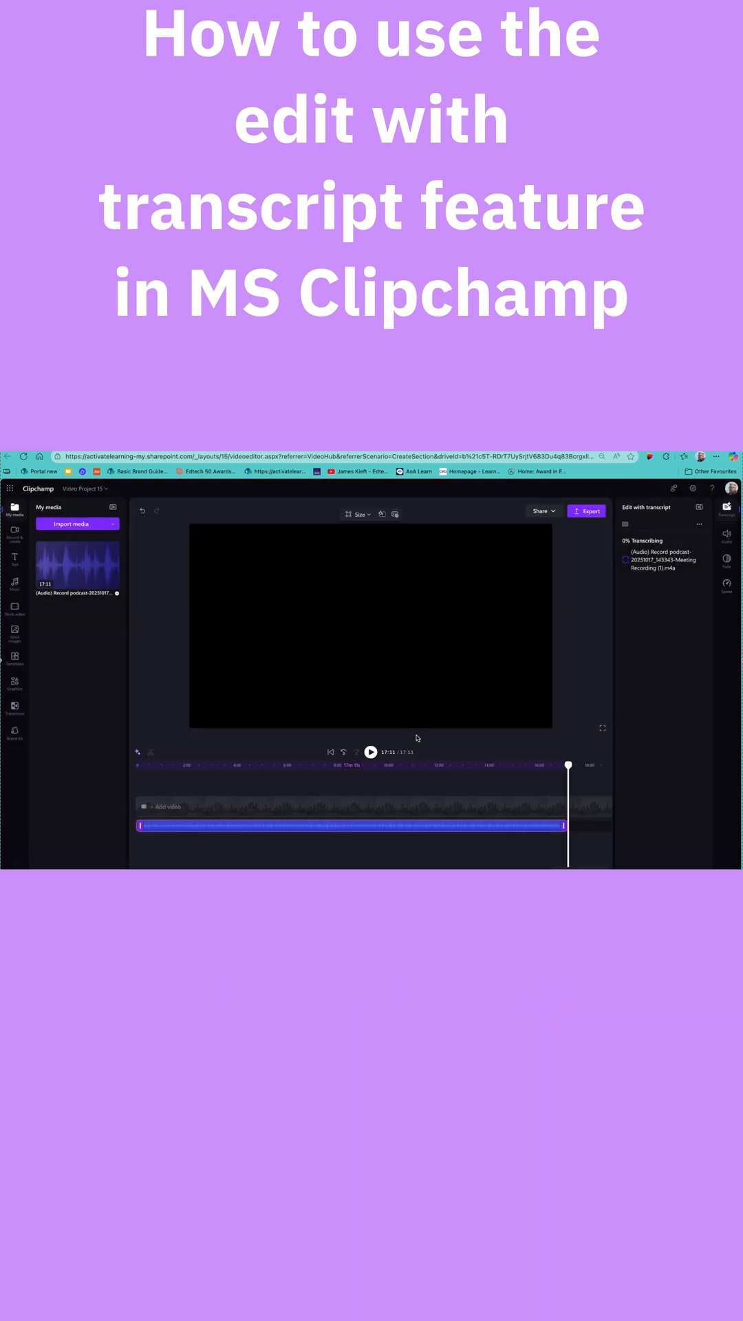